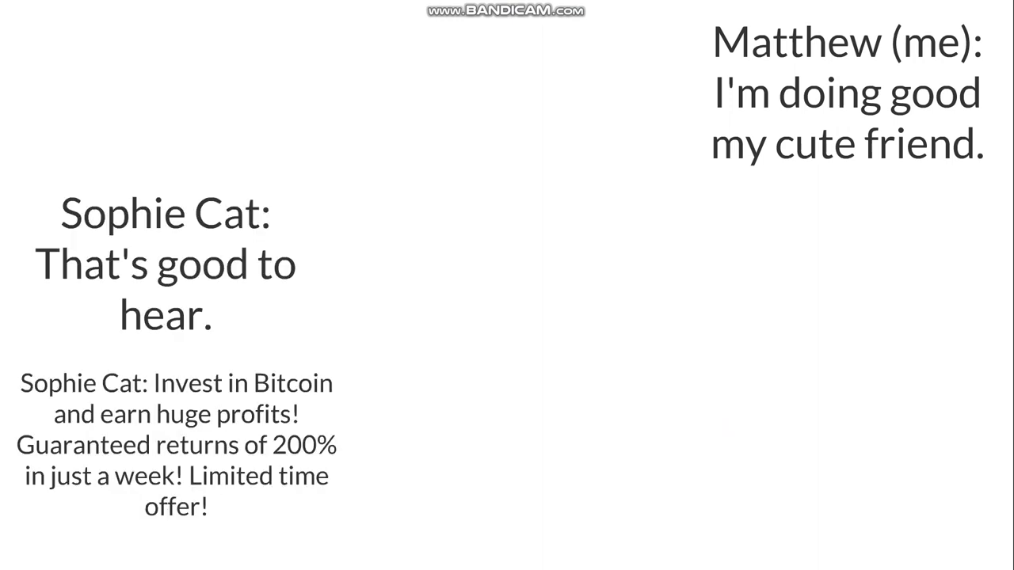
scroll(down, 3)
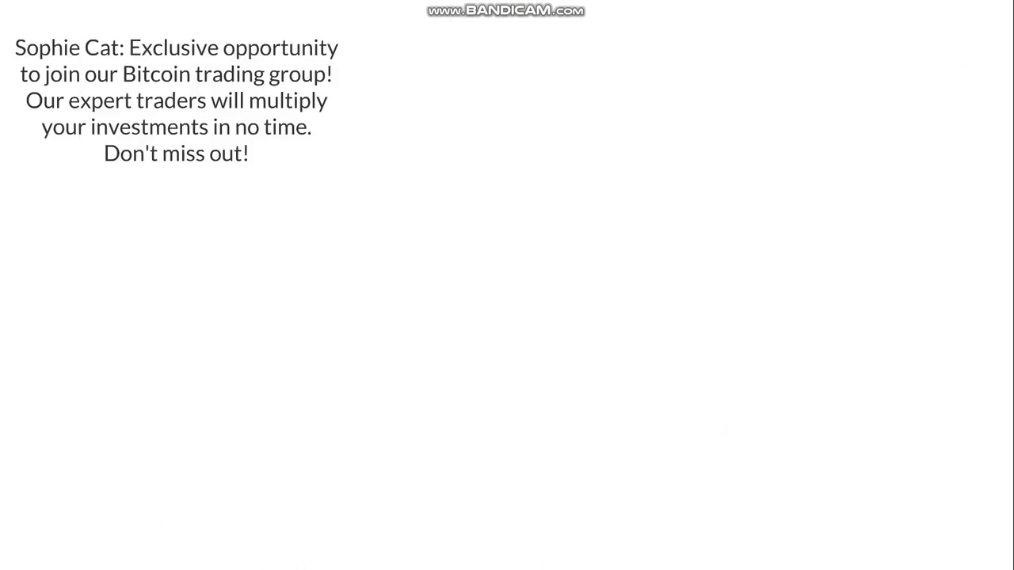